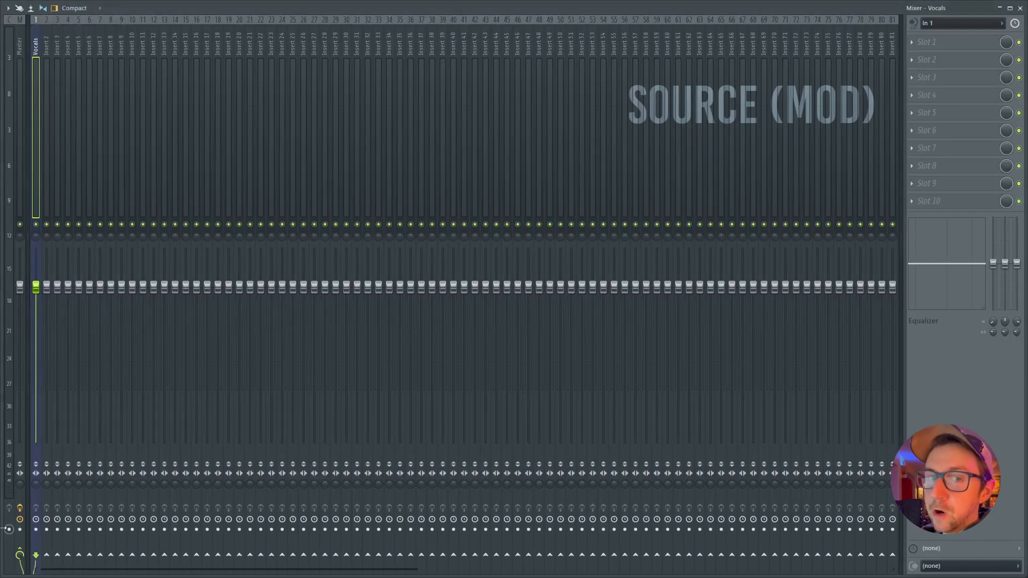
Choose mixer insert 3 as the track that will host the vocoder
left_click(46, 49)
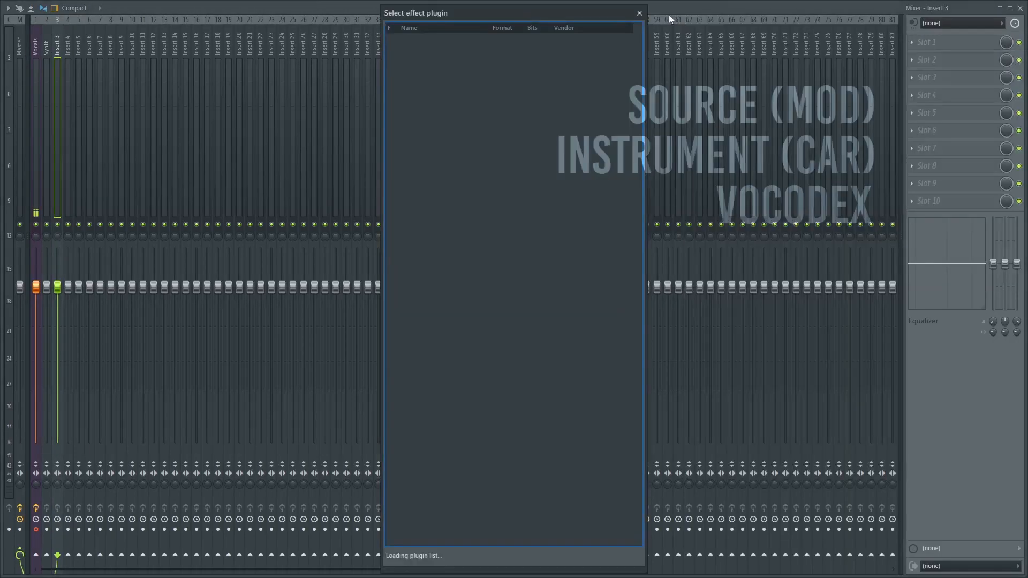
Search the plugin browser for VOCO and load Vocodex into slot 1 of insert 3
type("VOCO")
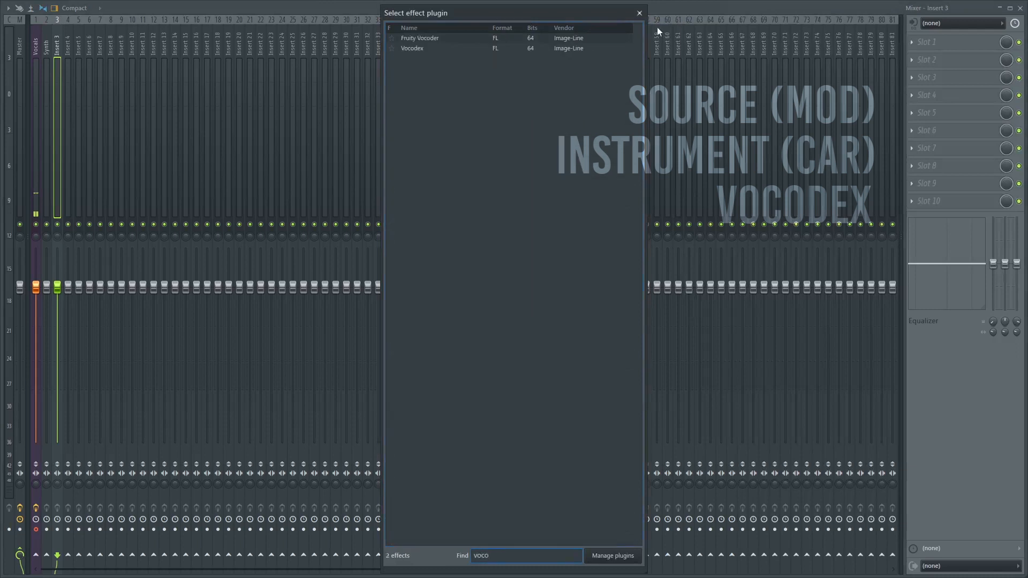
double_click(413, 48)
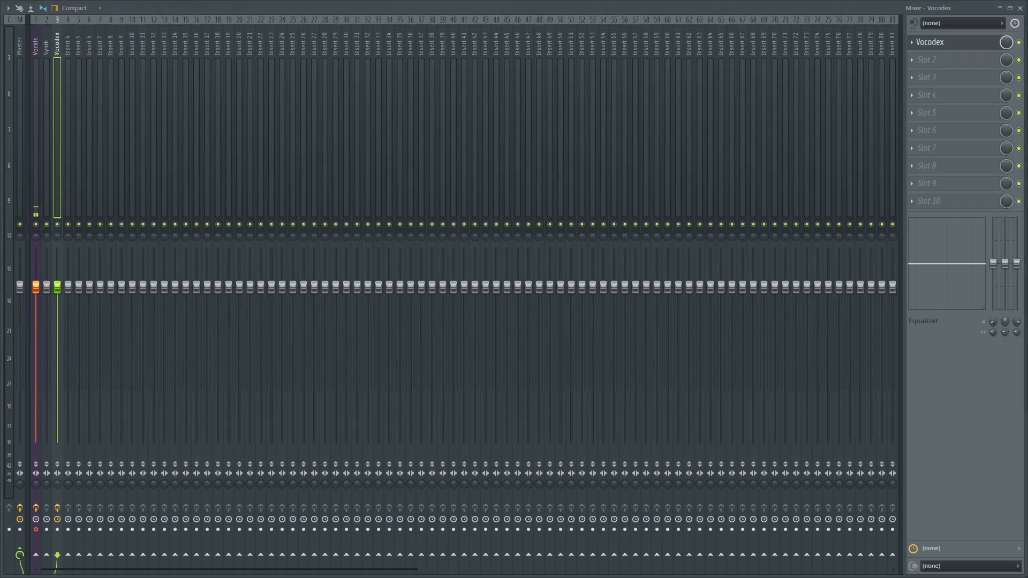
Route the Vocals insert as a sidechain into the Vocodex insert
left_click(37, 43)
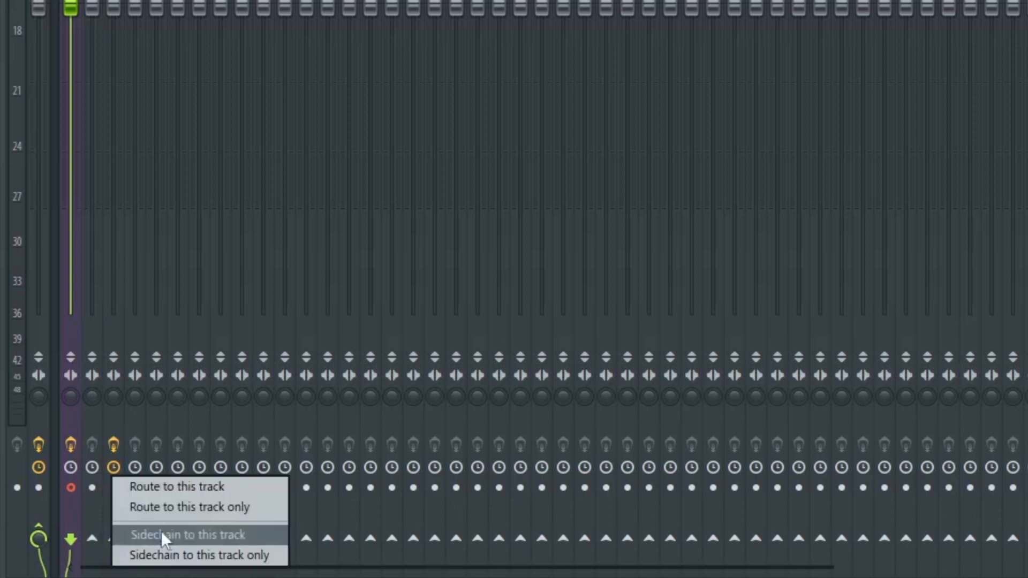
left_click(189, 535)
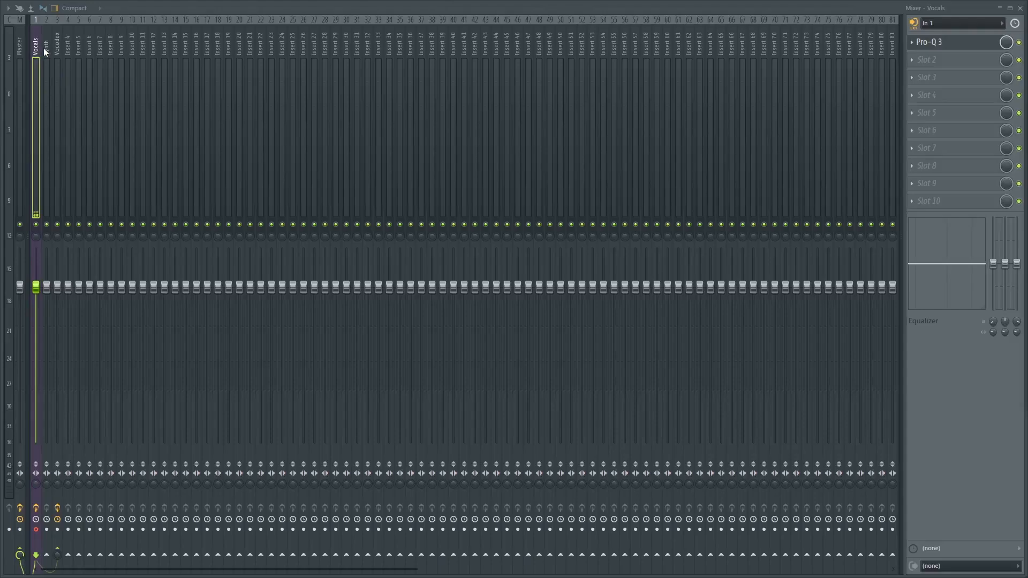
left_click(46, 44)
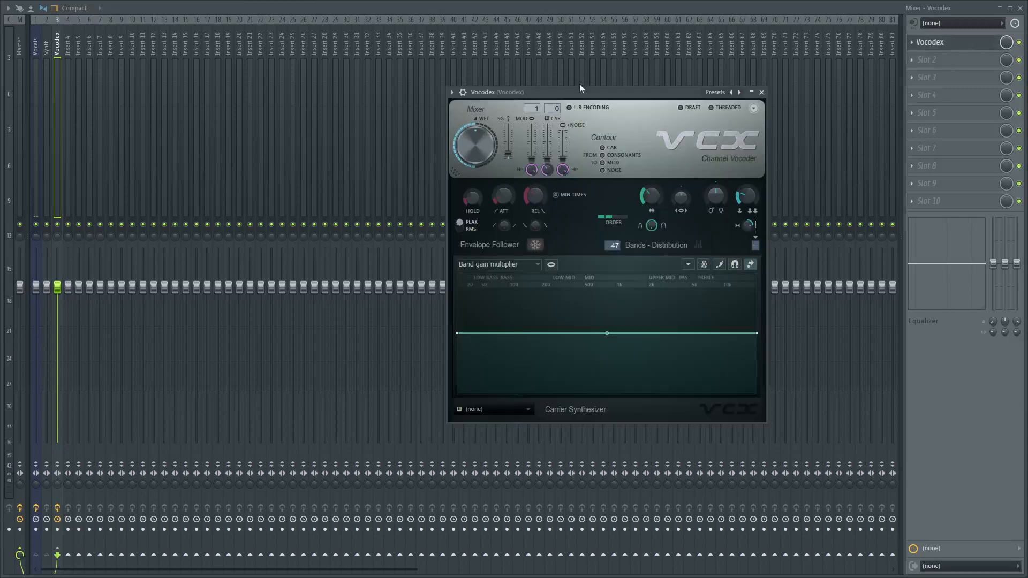
Set Vocodex's modulator to the Vocals sidechain and its carrier to sidechain input 2
left_click(537, 109)
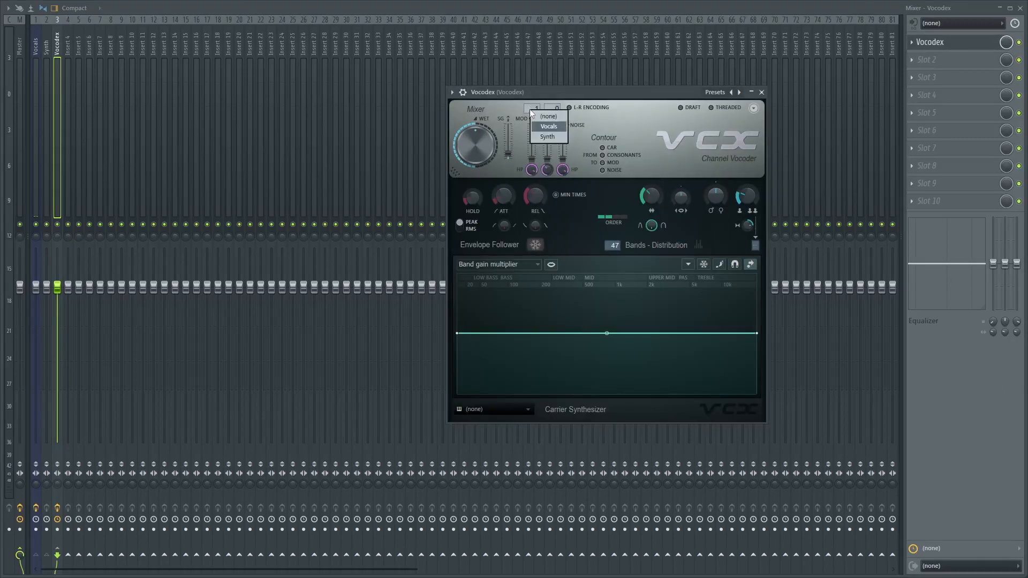
left_click(548, 125)
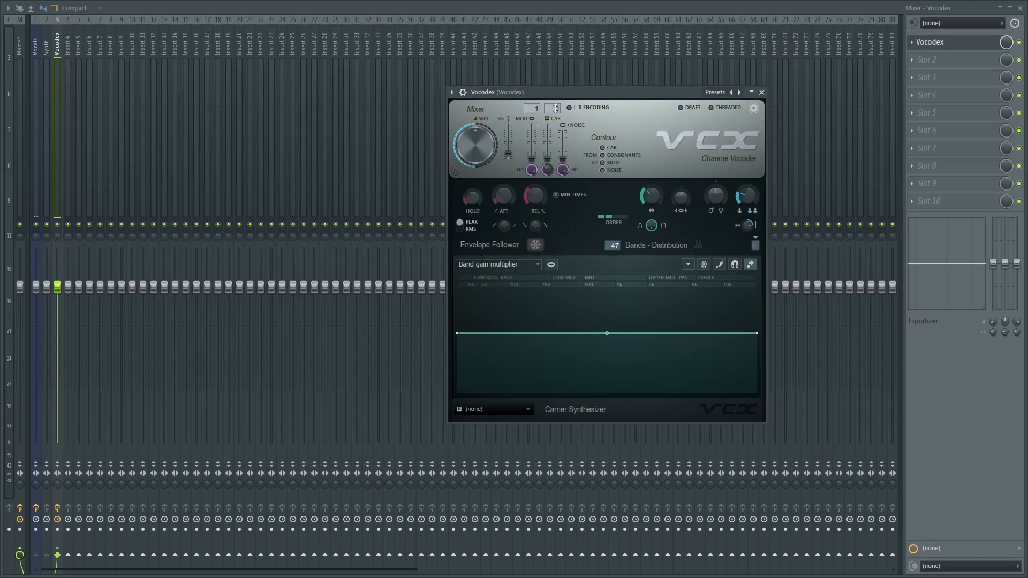
left_click(554, 107)
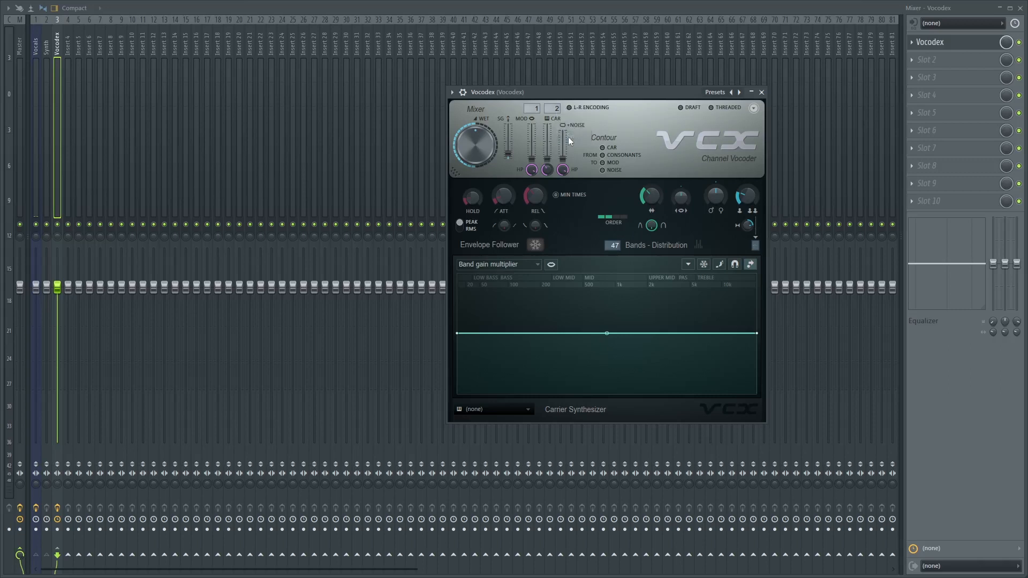
mouse_move(568, 121)
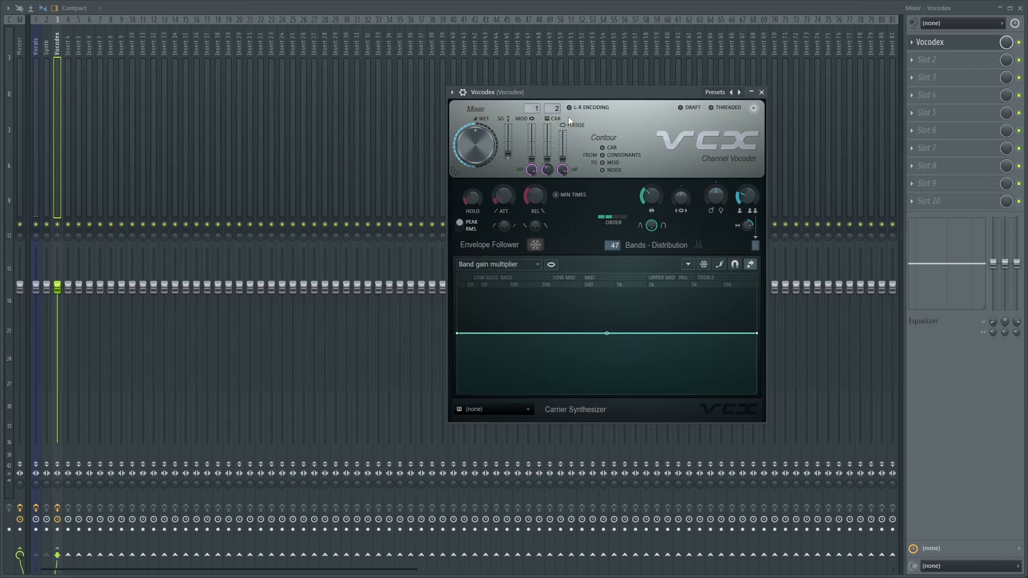